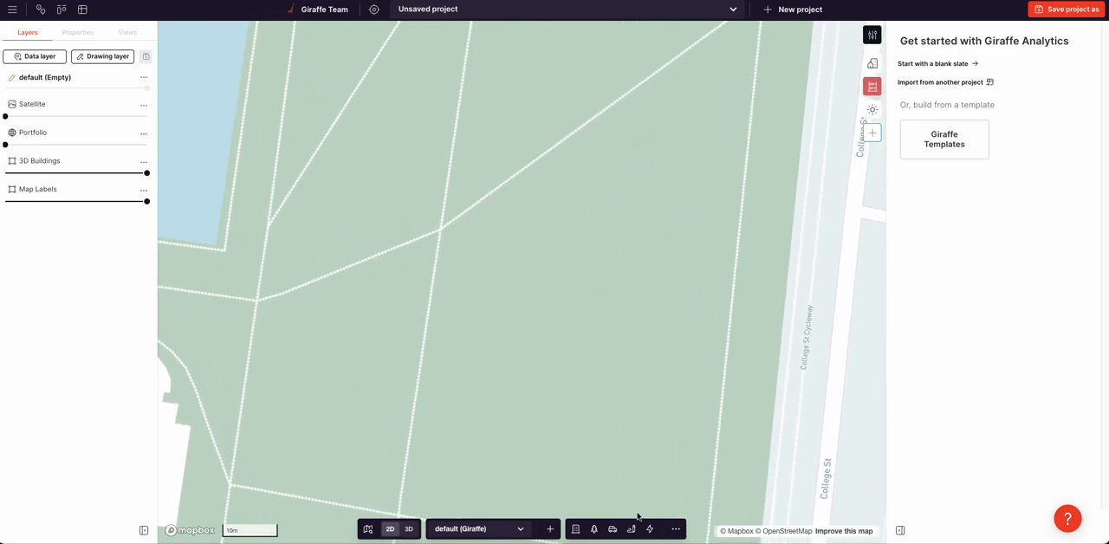
Step: Draw an L-shaped line to generate a five-level Apartments block with studio to 3-bedroom units
left_click(649, 529)
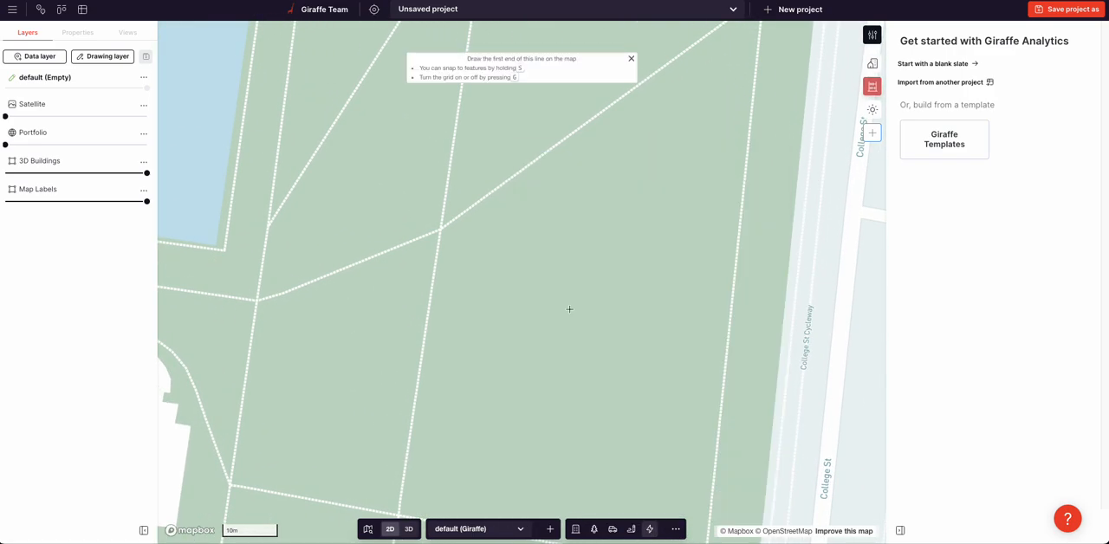
left_click(506, 266)
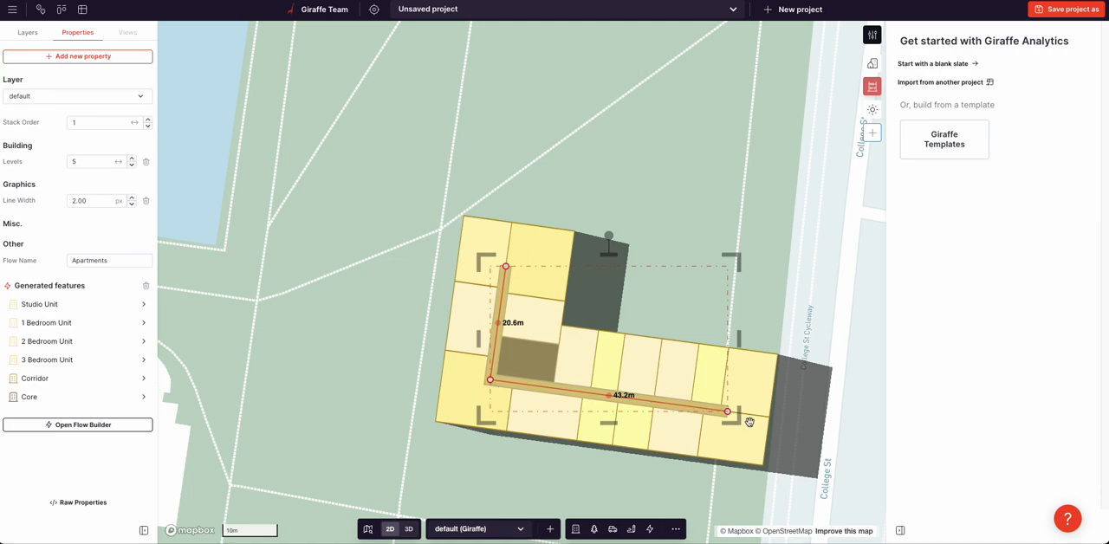
Step: Drag the short wing's end point north to lengthen it from 20.6 m to 30.7 m
left_click_drag(507, 266, 511, 209)
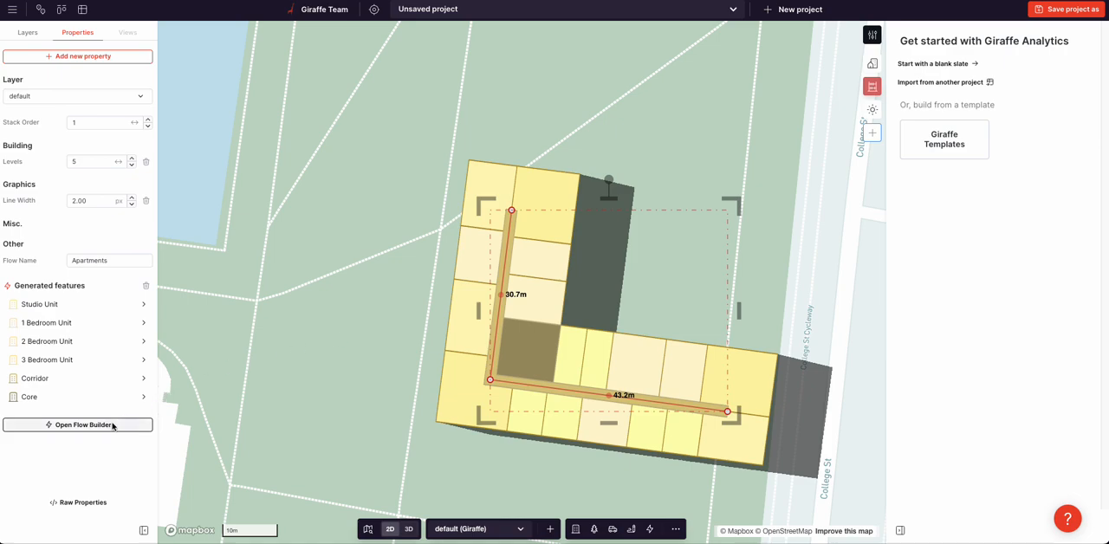
left_click(77, 424)
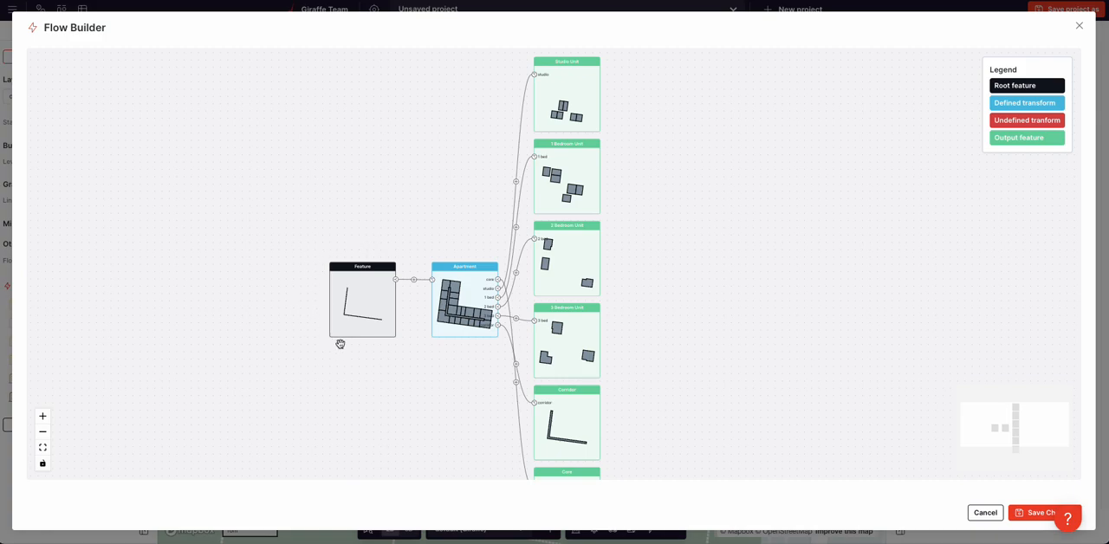
mouse_move(382, 327)
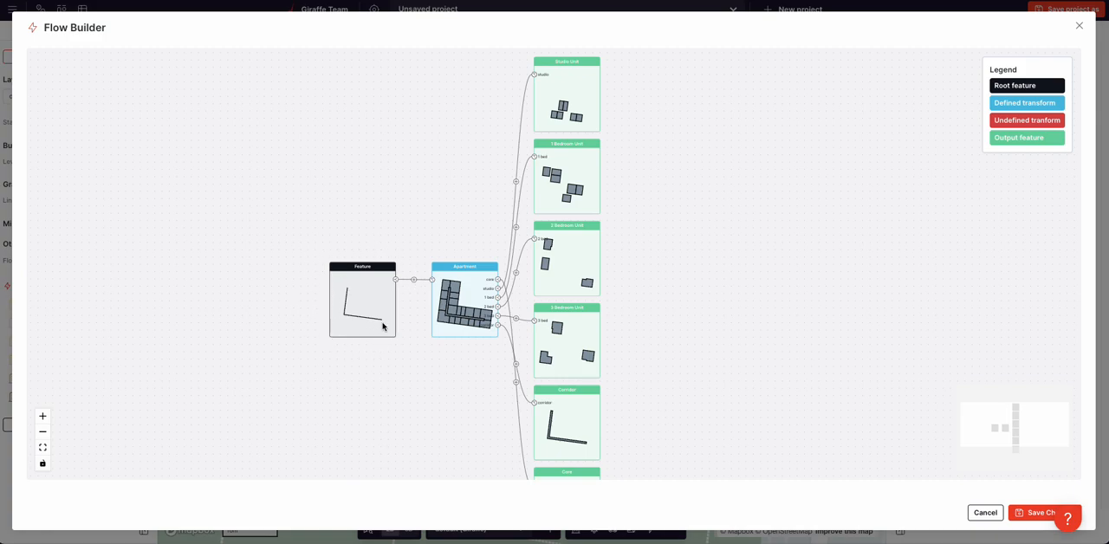
mouse_move(492, 281)
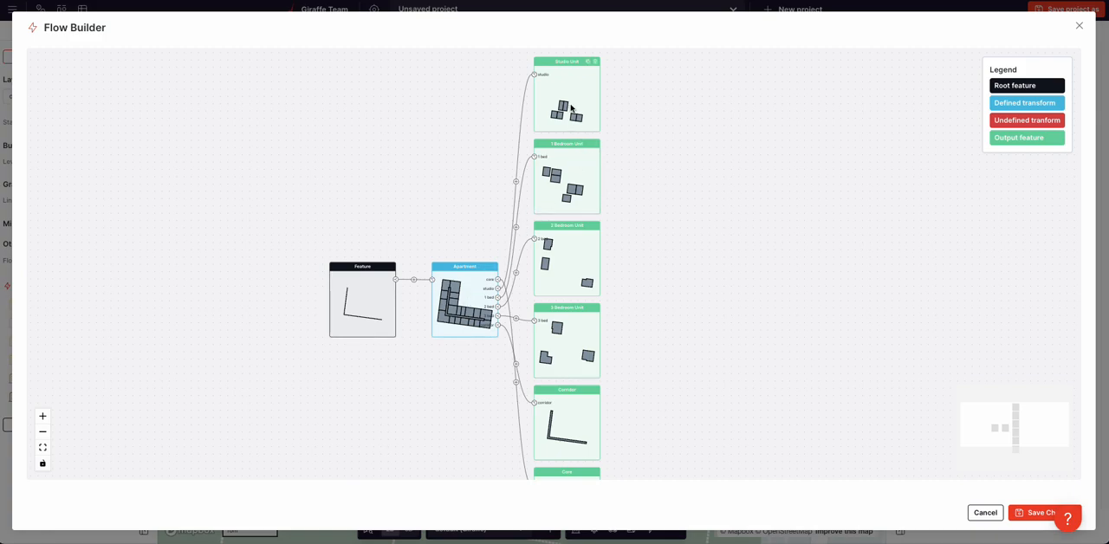
mouse_move(620, 410)
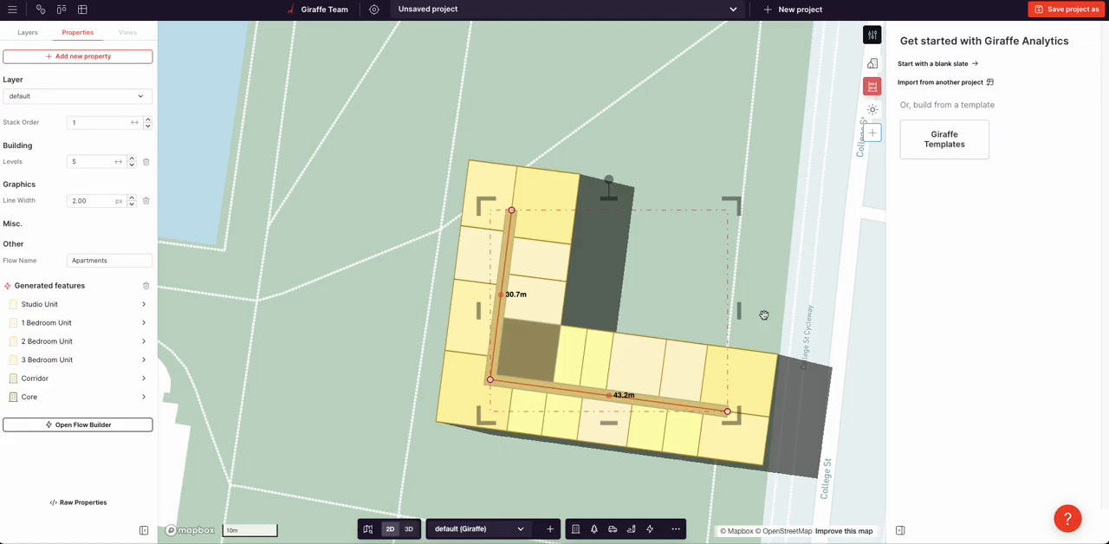
Step: Deselect the apartment block and start a tree park in its inner corner
left_click(27, 32)
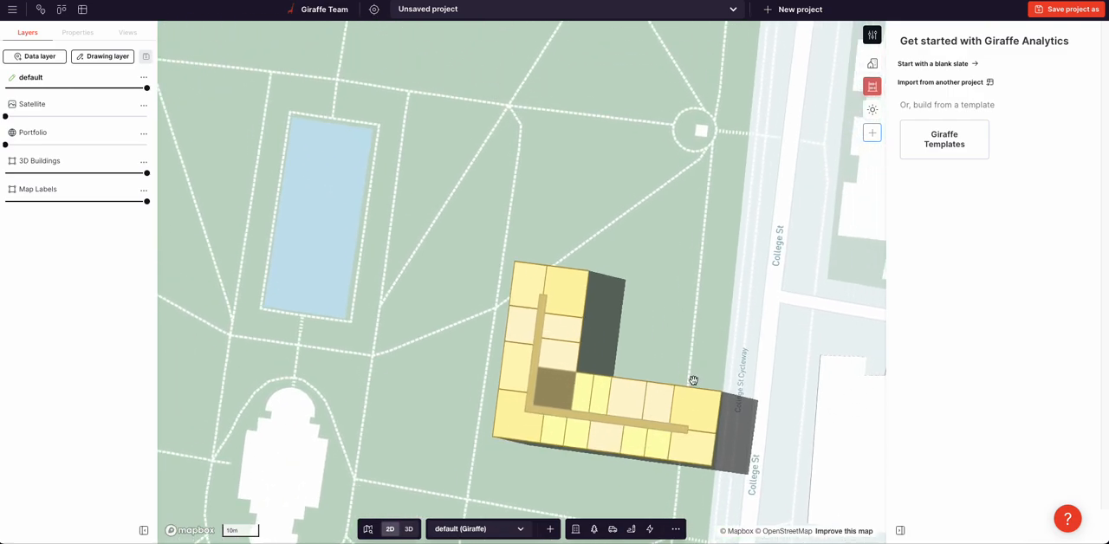
left_click(649, 529)
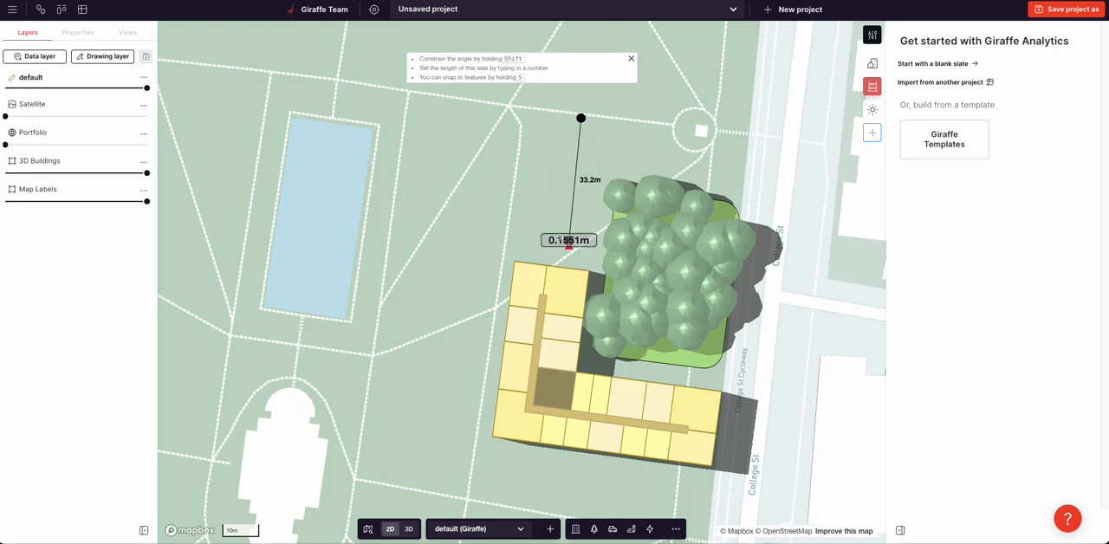
Step: Finish the avenue line with its road and orange cycle path, then deselect it
left_click(429, 474)
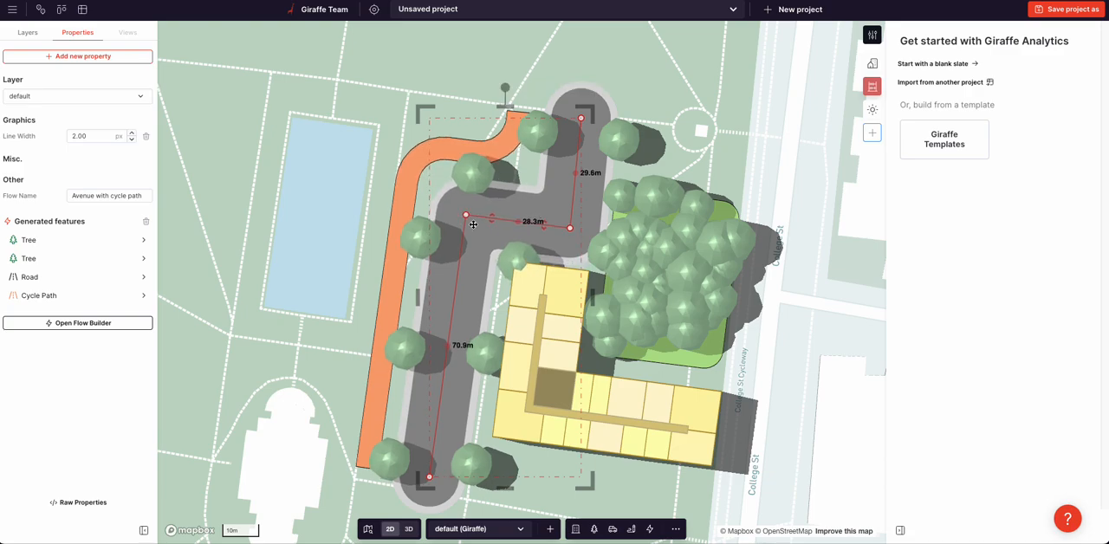
left_click(27, 32)
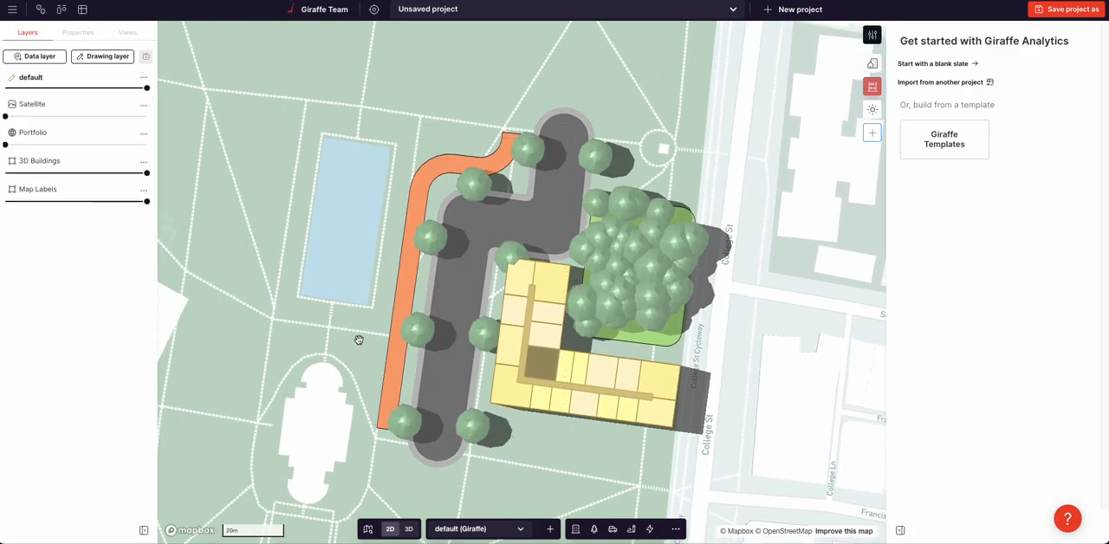